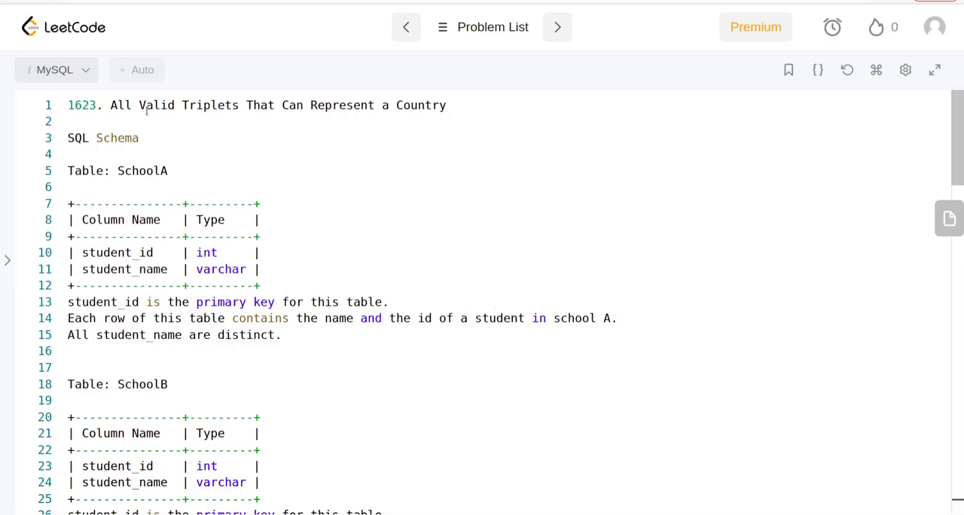
drag(139, 106, 395, 105)
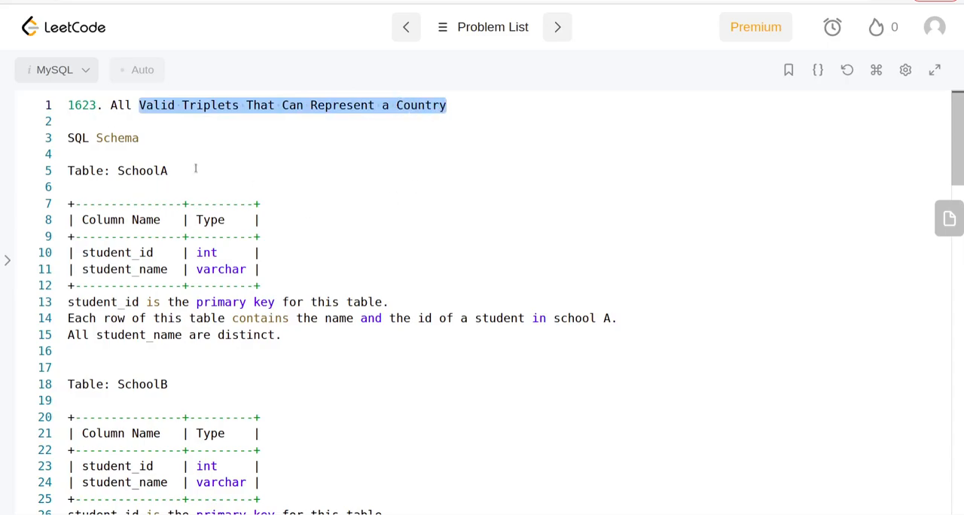
scroll(down, 3)
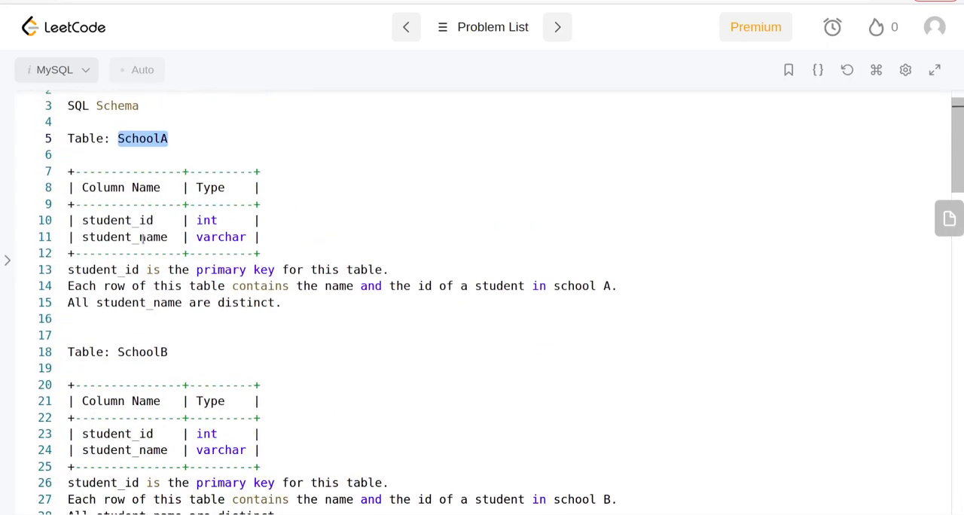
double_click(123, 236)
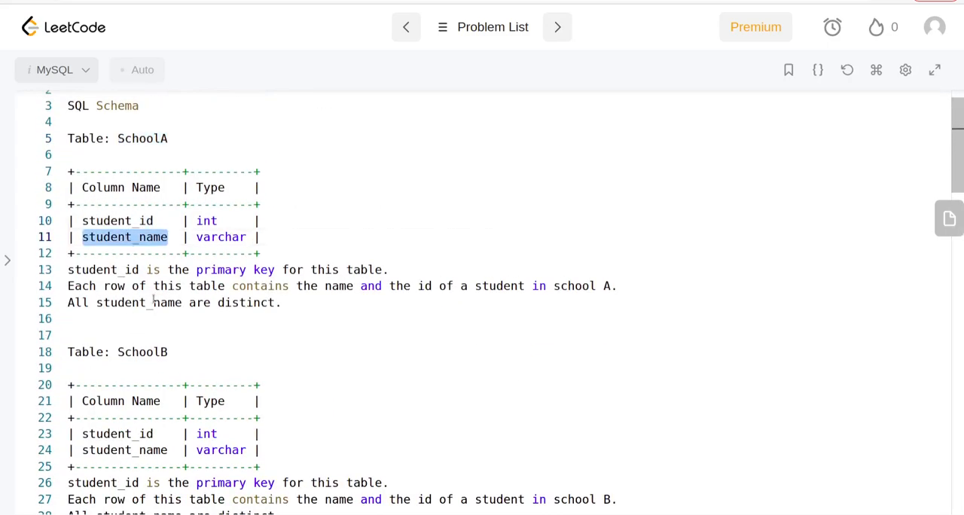
scroll(down, 3)
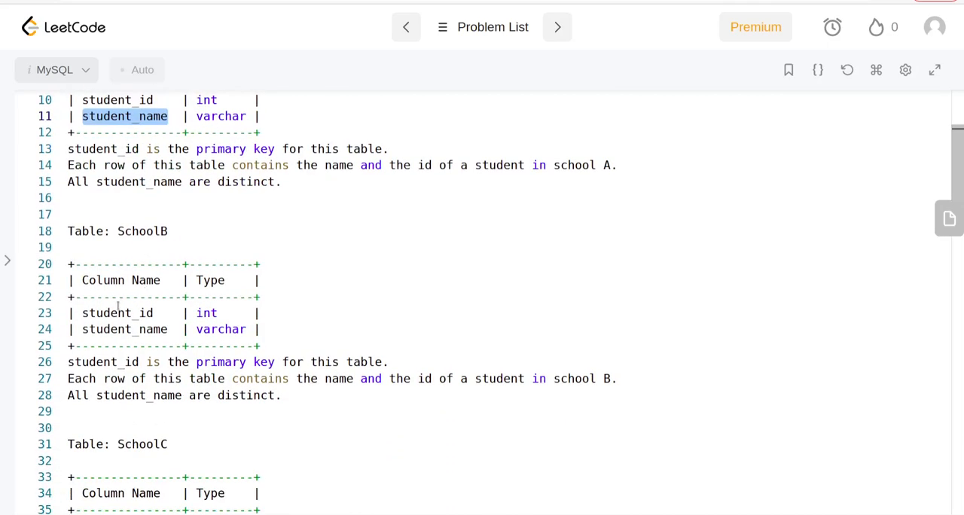
double_click(123, 329)
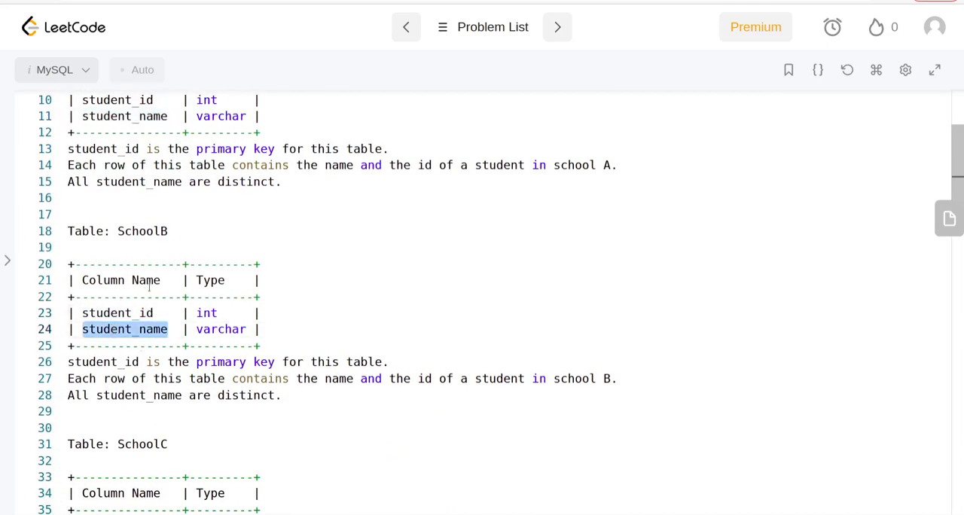
scroll(down, 3)
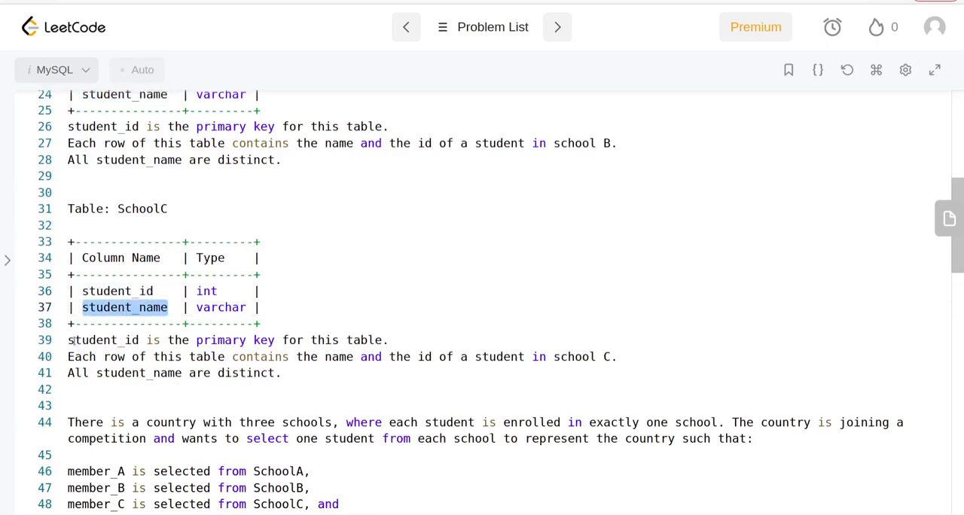
scroll(up, 3)
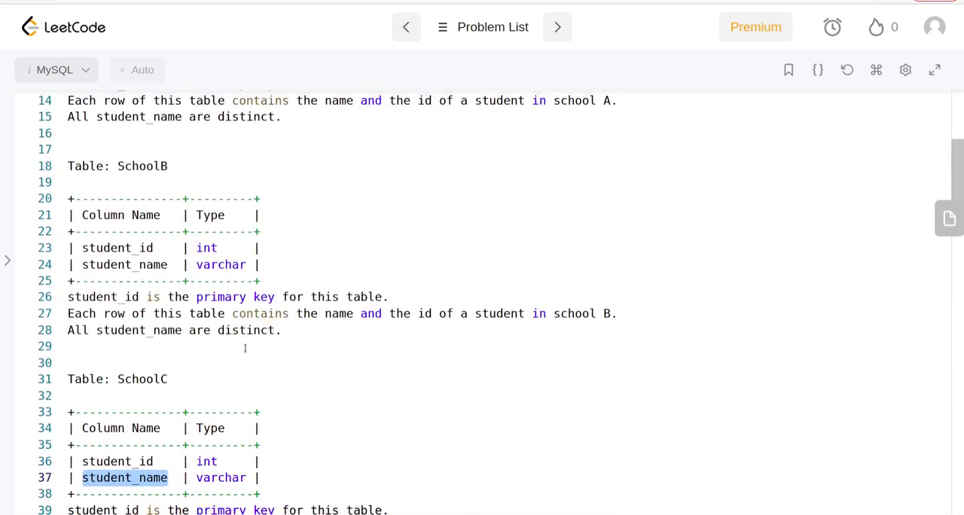
scroll(down, 3)
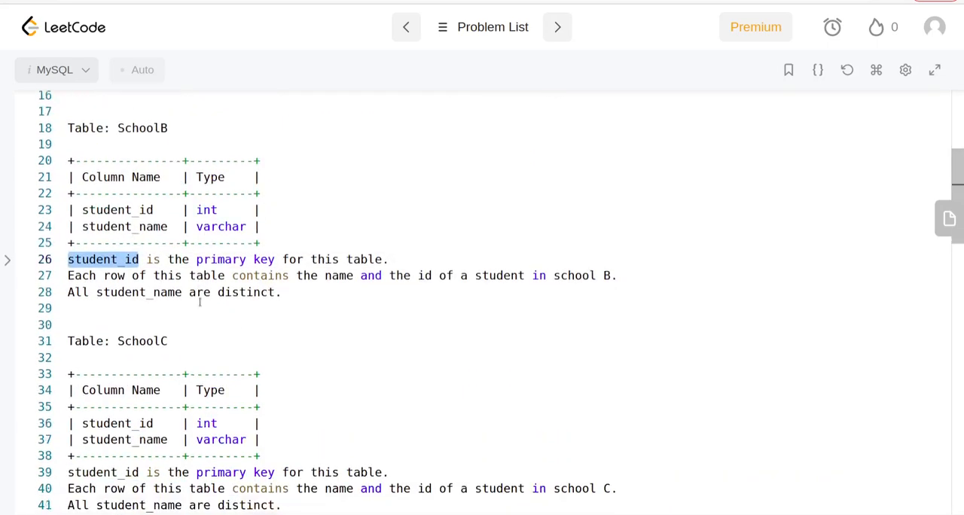
scroll(down, 3)
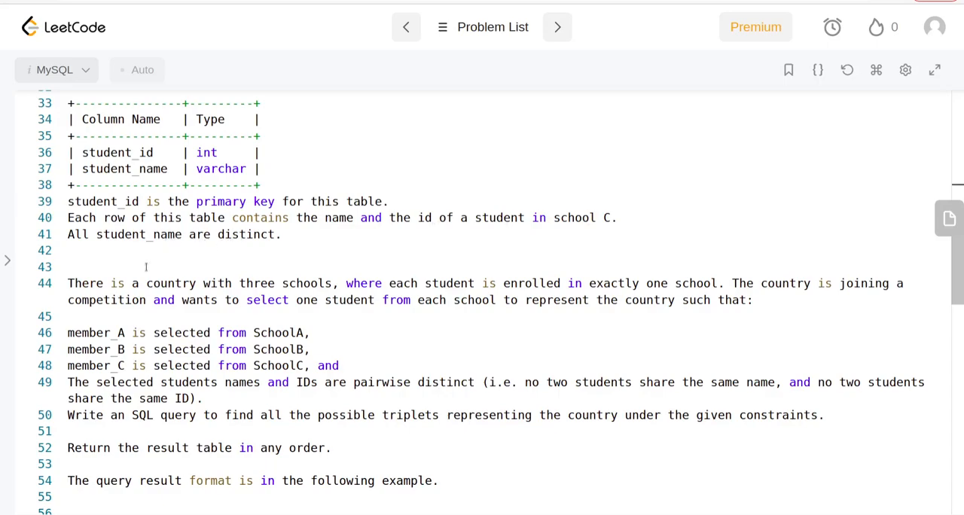
drag(68, 283, 164, 283)
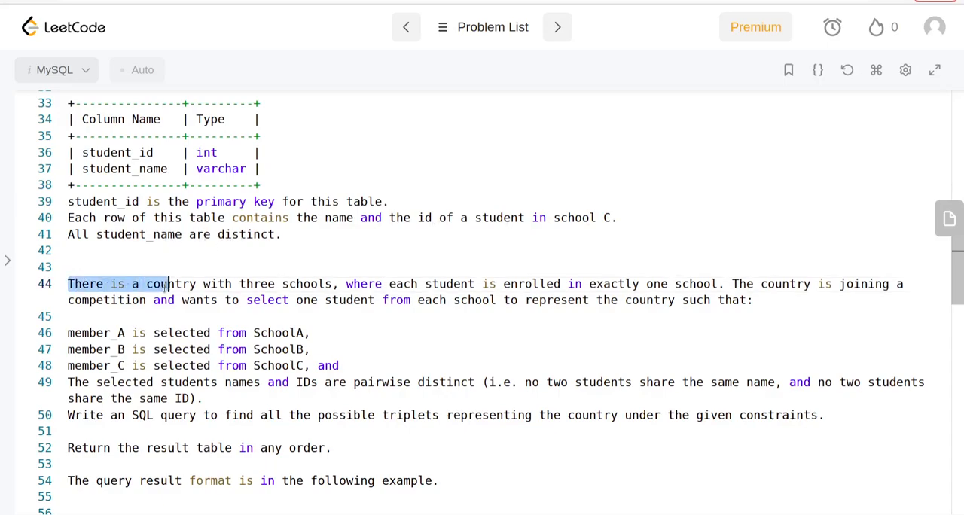
drag(163, 283, 331, 284)
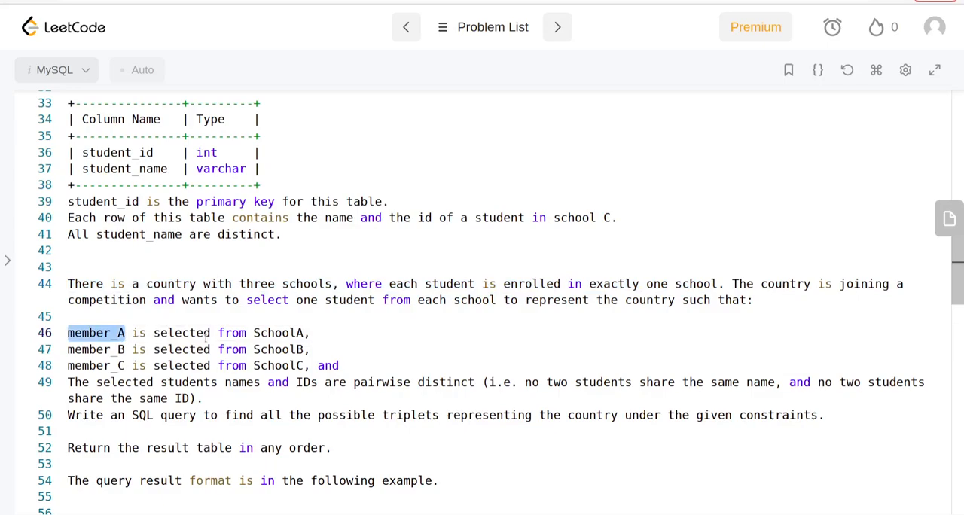
double_click(97, 350)
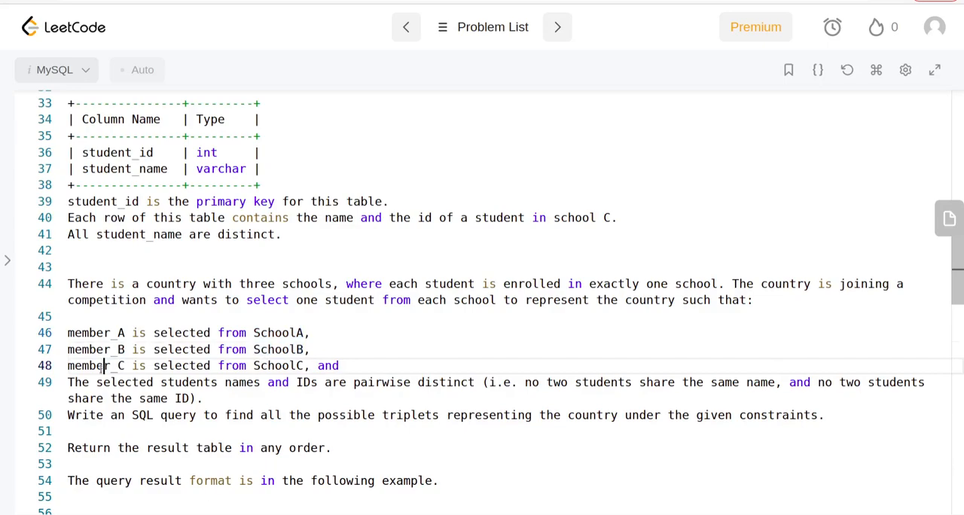
double_click(96, 364)
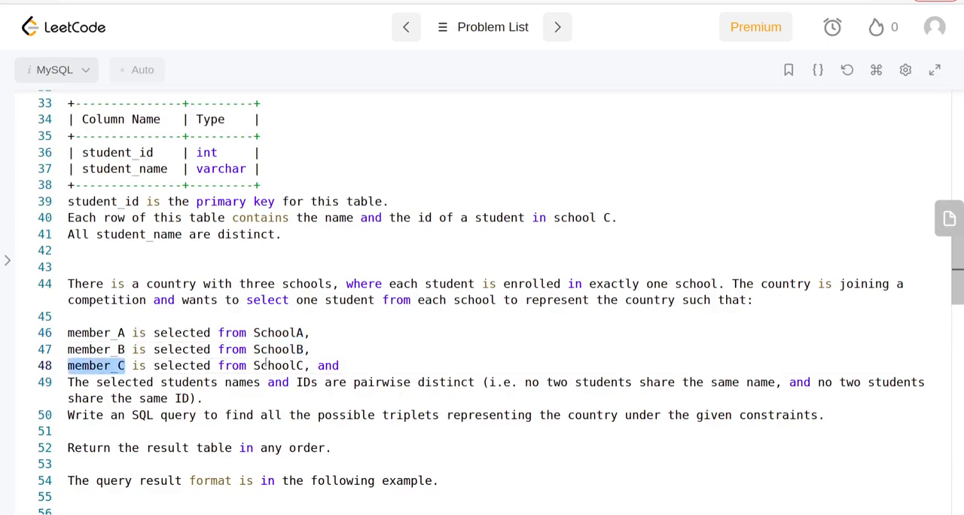
double_click(278, 364)
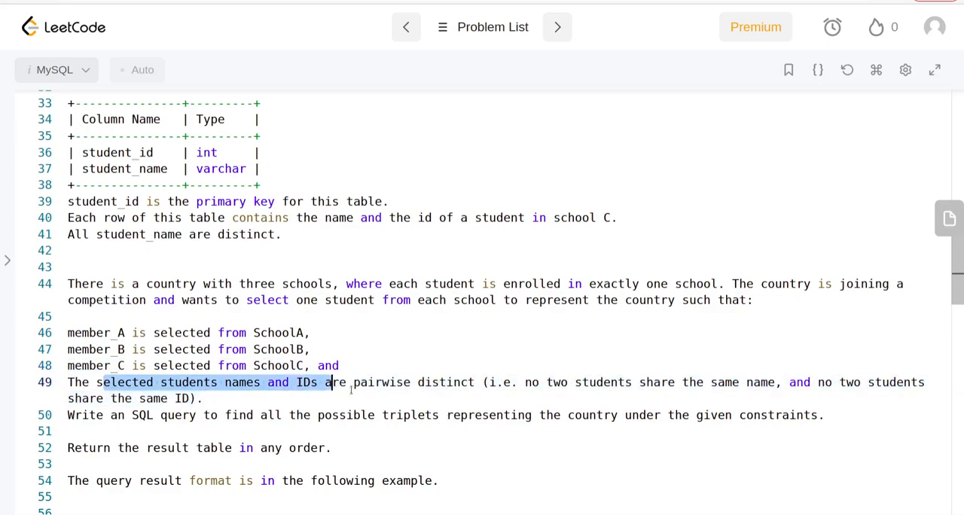
drag(330, 383, 470, 383)
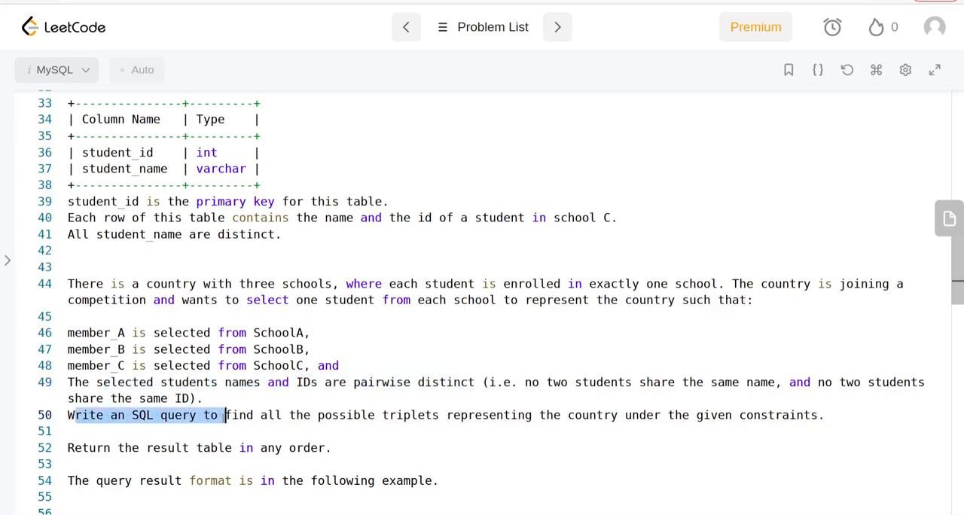
drag(225, 416, 398, 416)
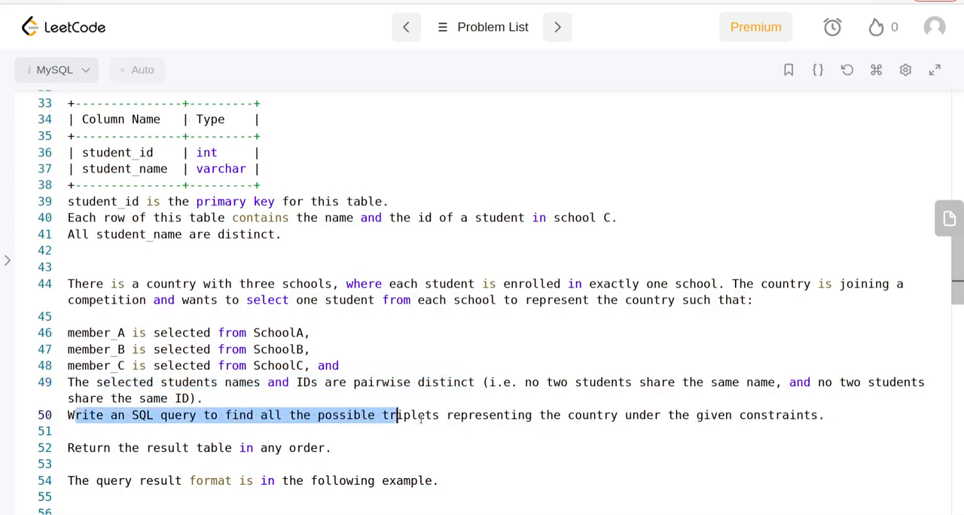
drag(394, 416, 639, 415)
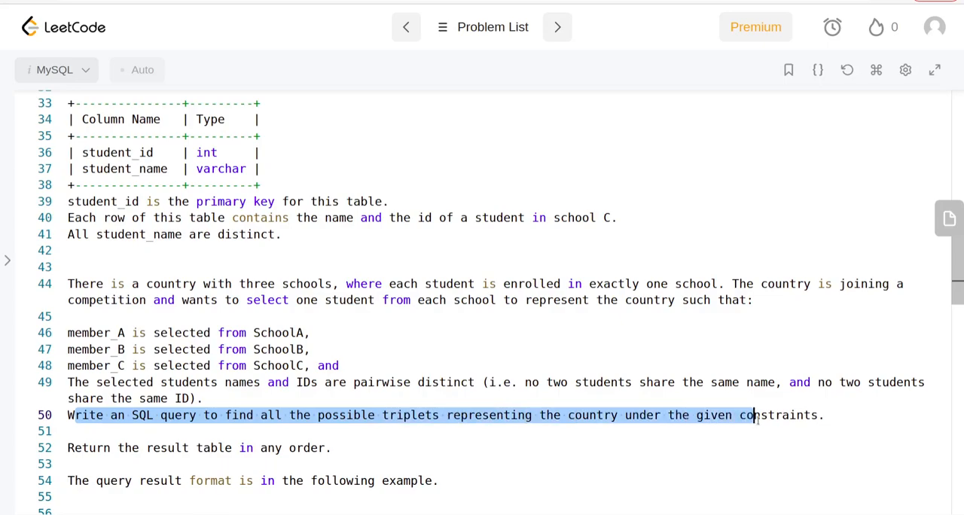
scroll(down, 3)
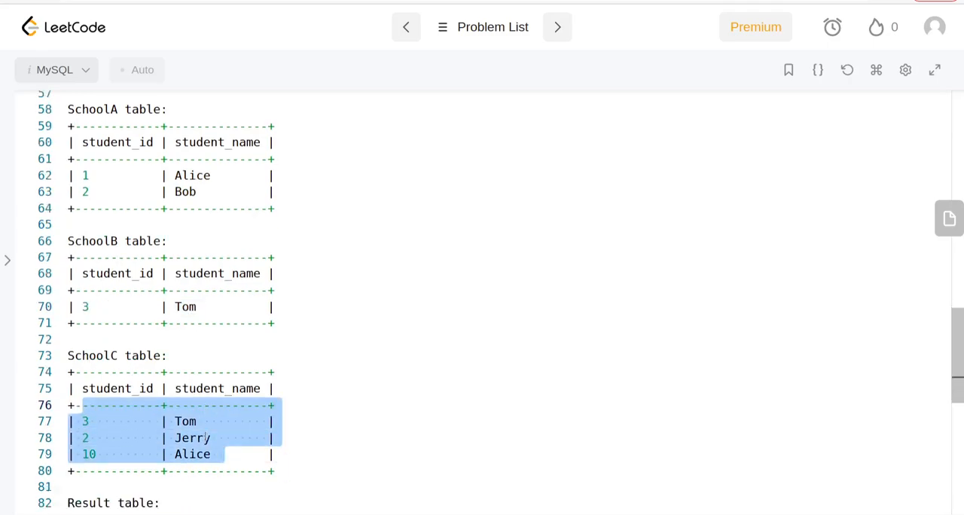
scroll(down, 3)
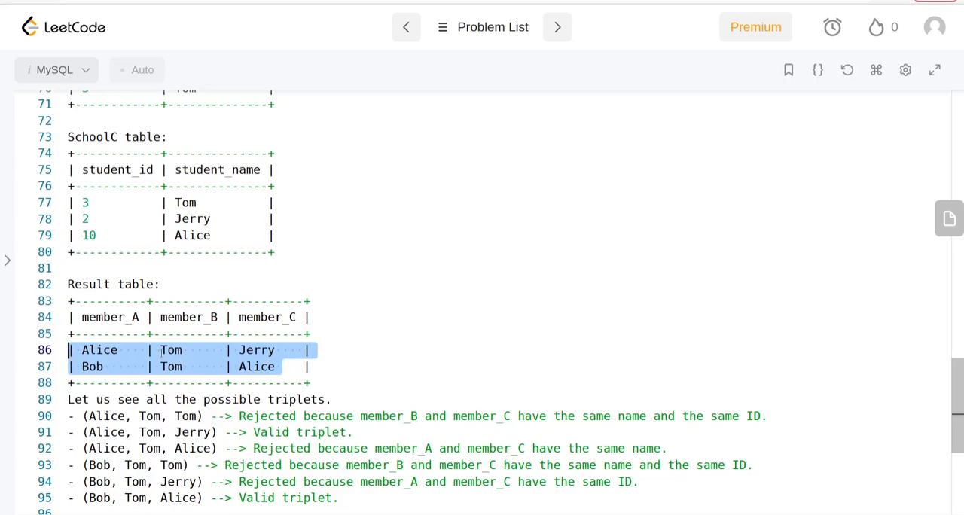
click(182, 350)
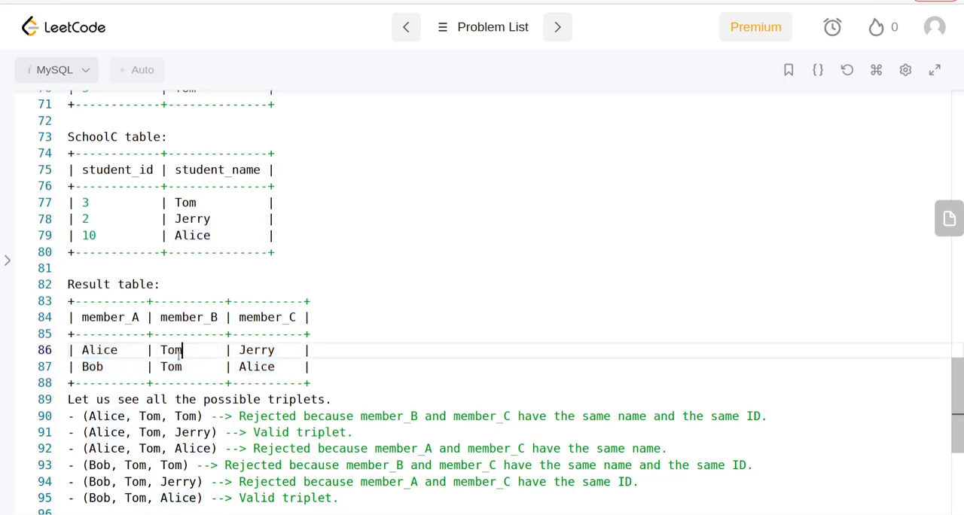
drag(81, 349, 283, 349)
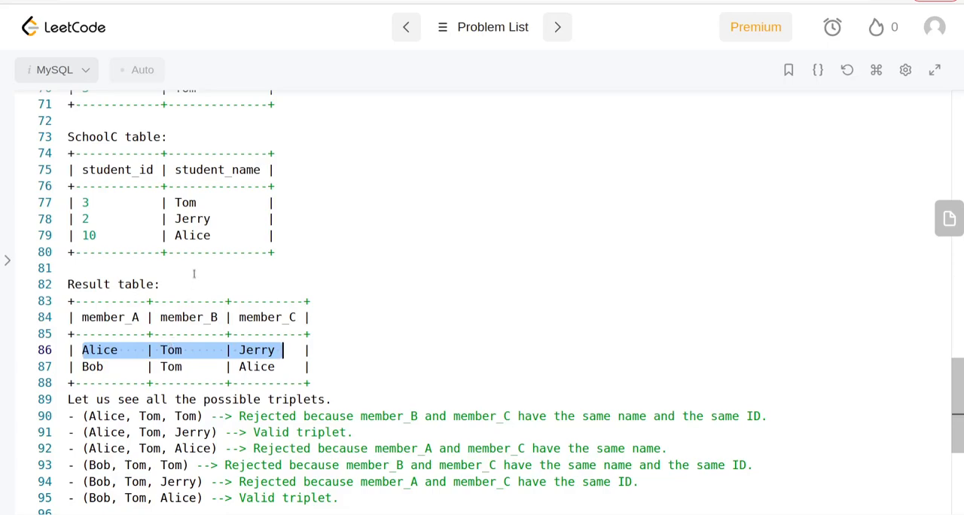
mouse_move(138, 343)
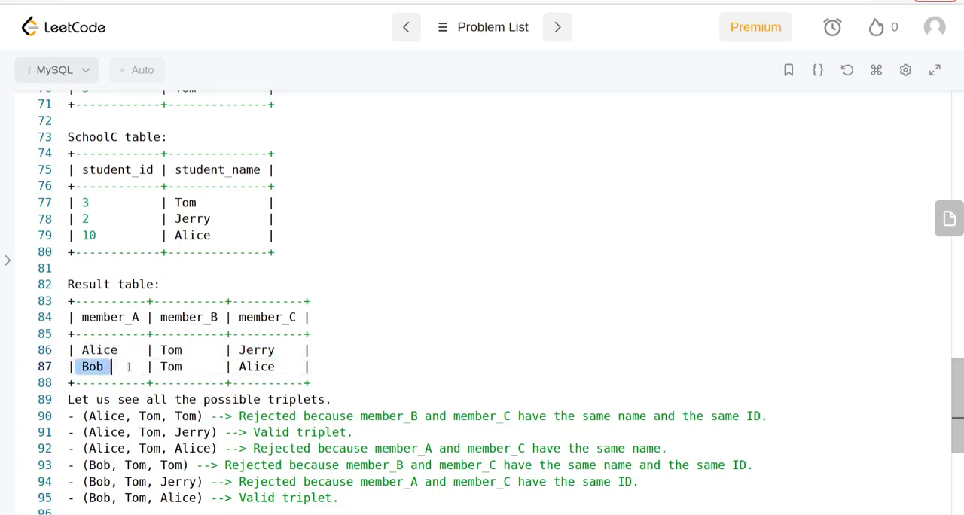
drag(108, 368, 283, 367)
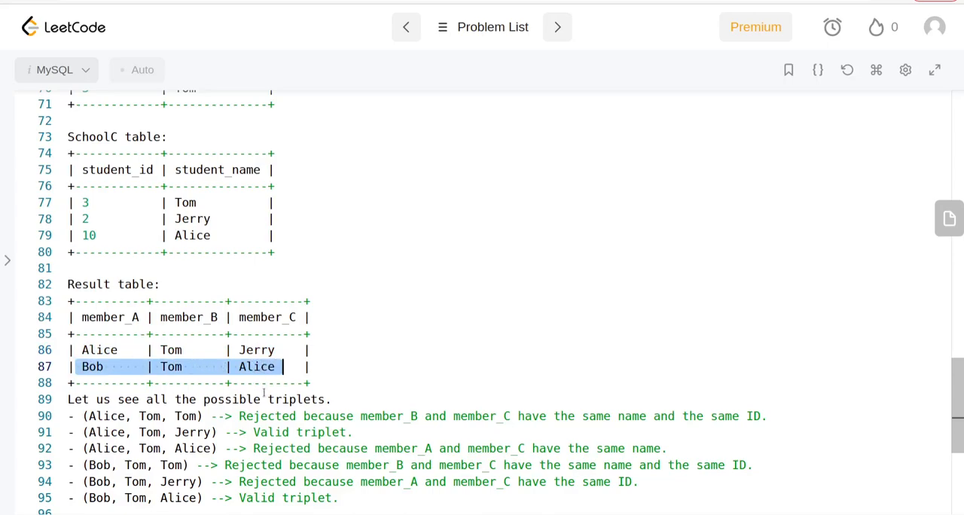
scroll(down, 3)
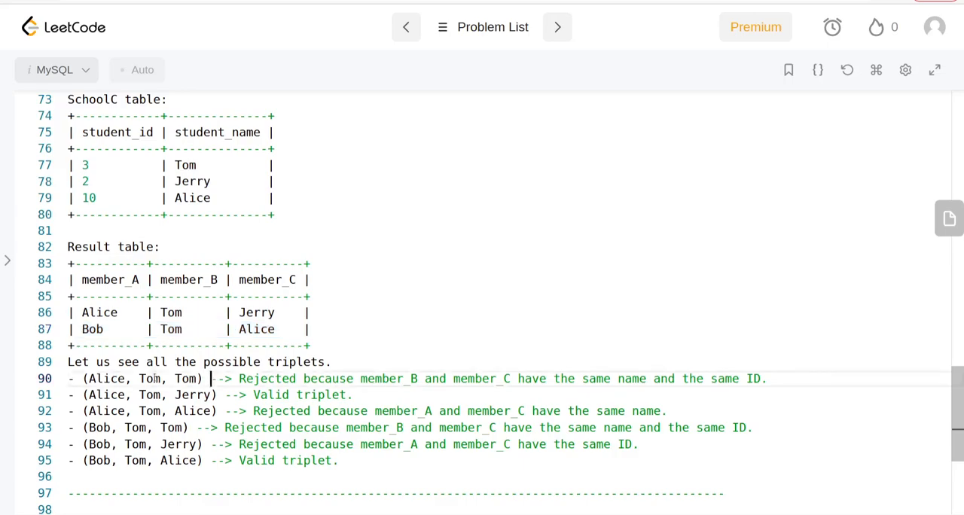
double_click(143, 380)
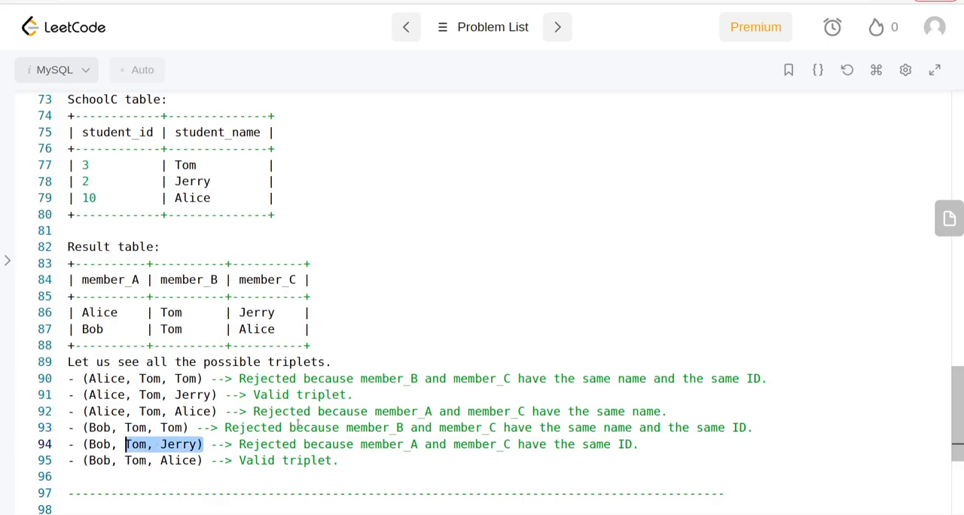
scroll(down, 3)
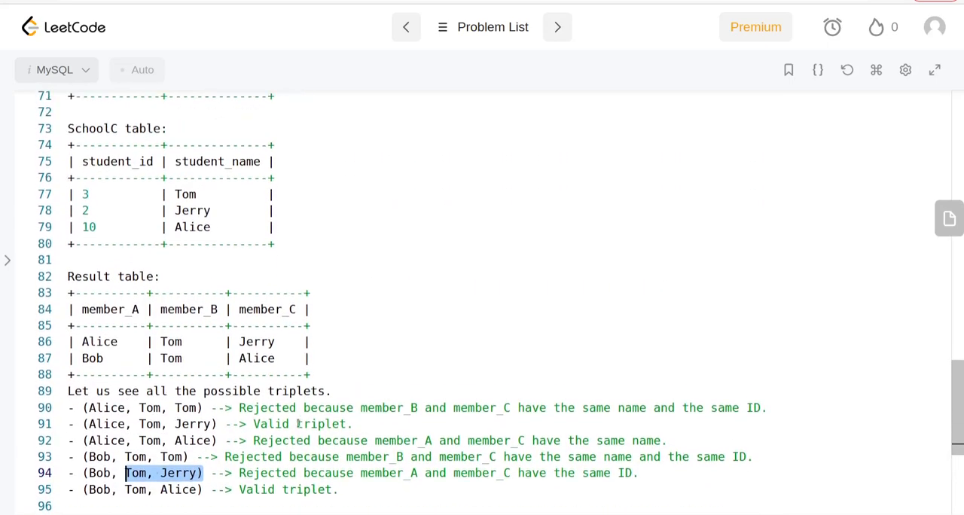
scroll(down, 3)
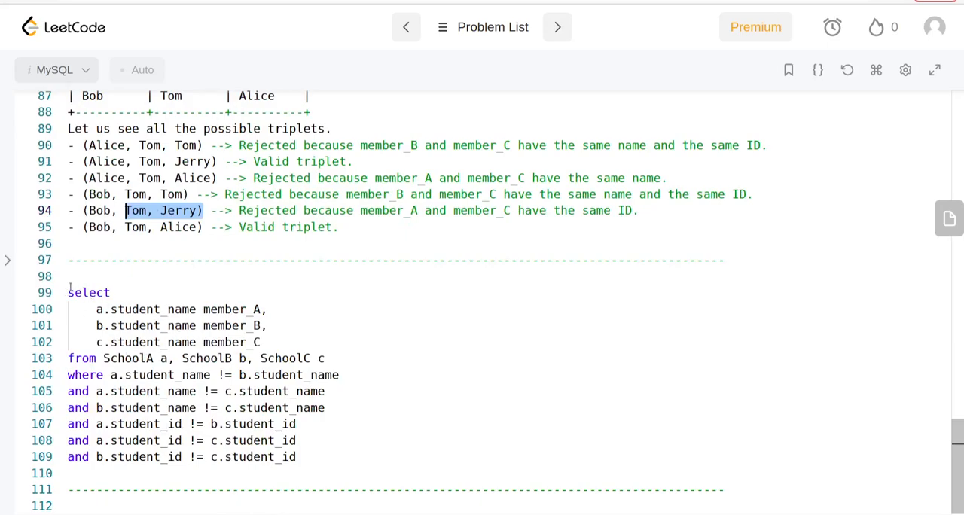
drag(67, 292, 325, 359)
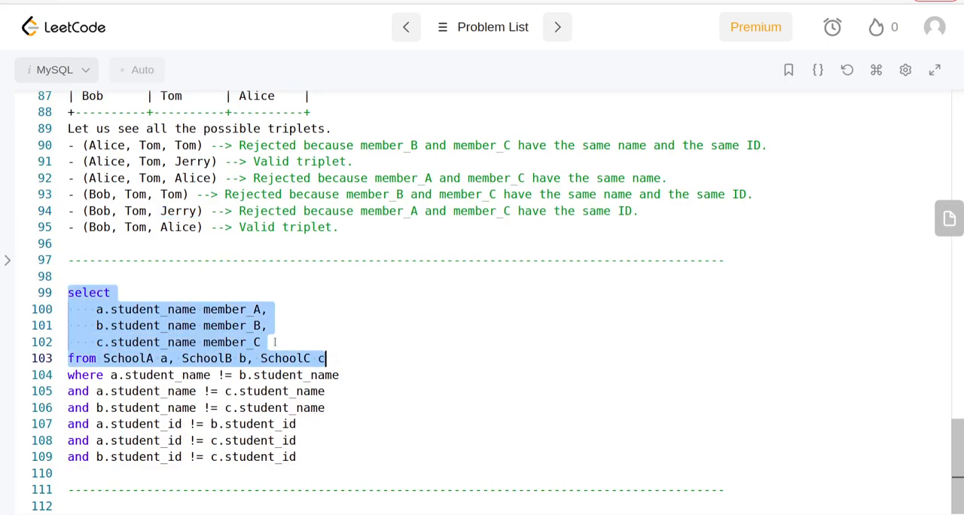
click(210, 310)
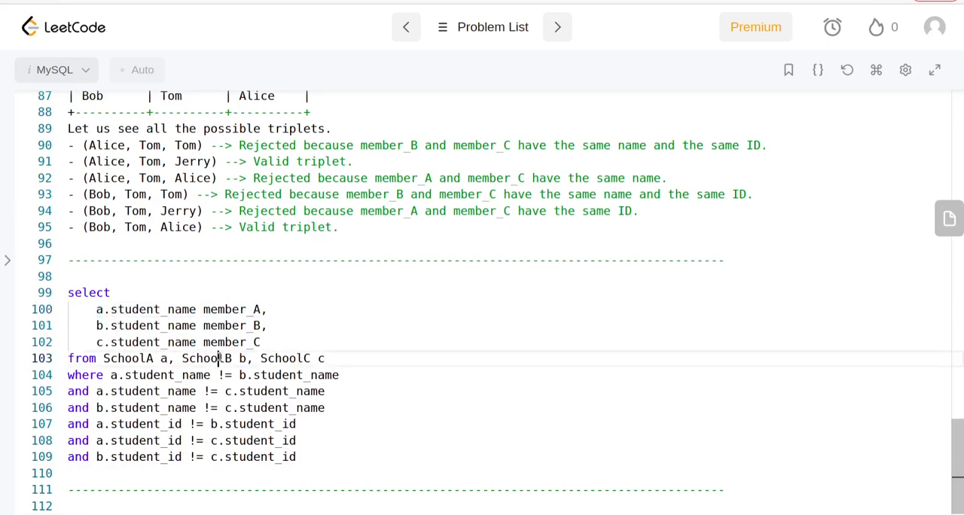
double_click(283, 359)
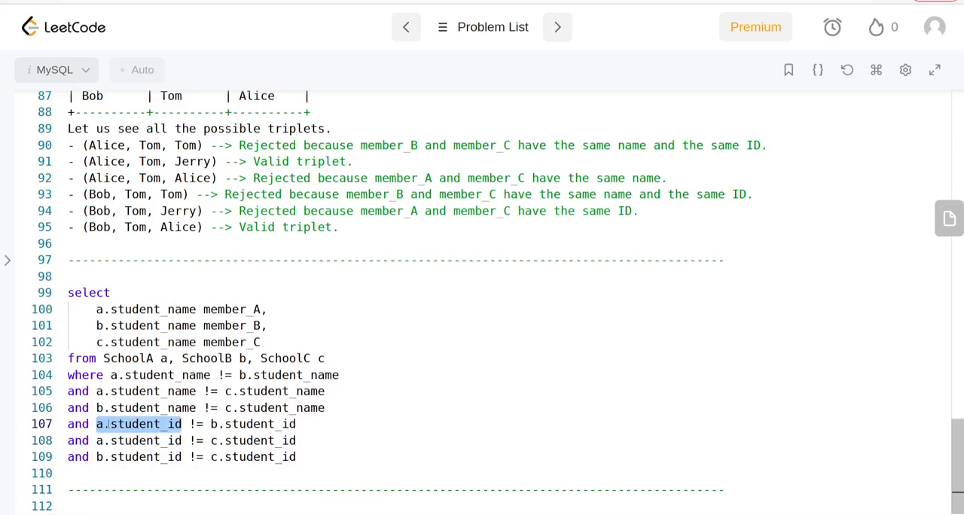
click(102, 423)
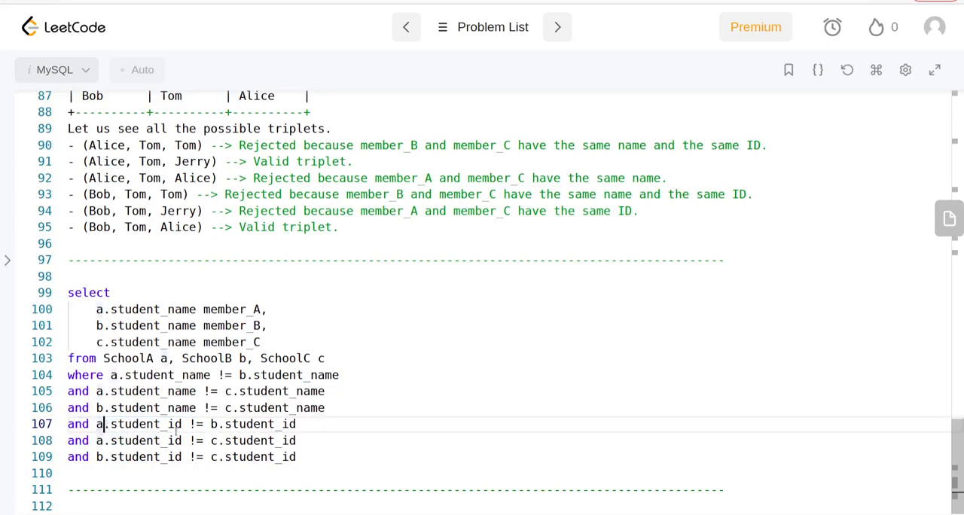
double_click(253, 423)
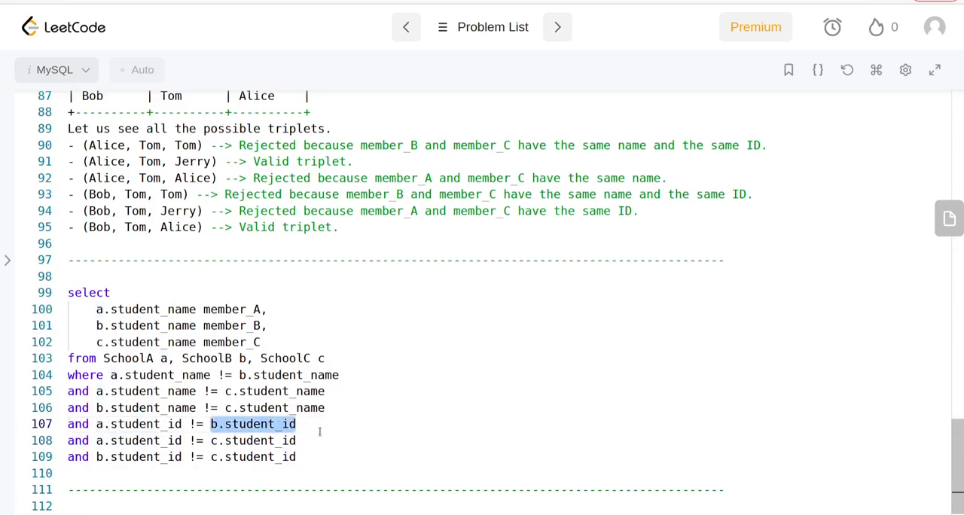
double_click(138, 439)
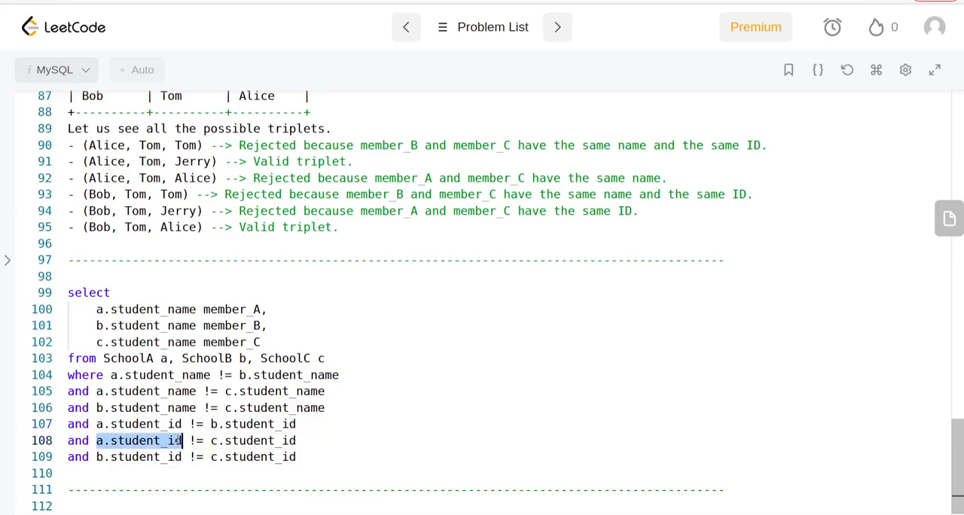
mouse_move(134, 440)
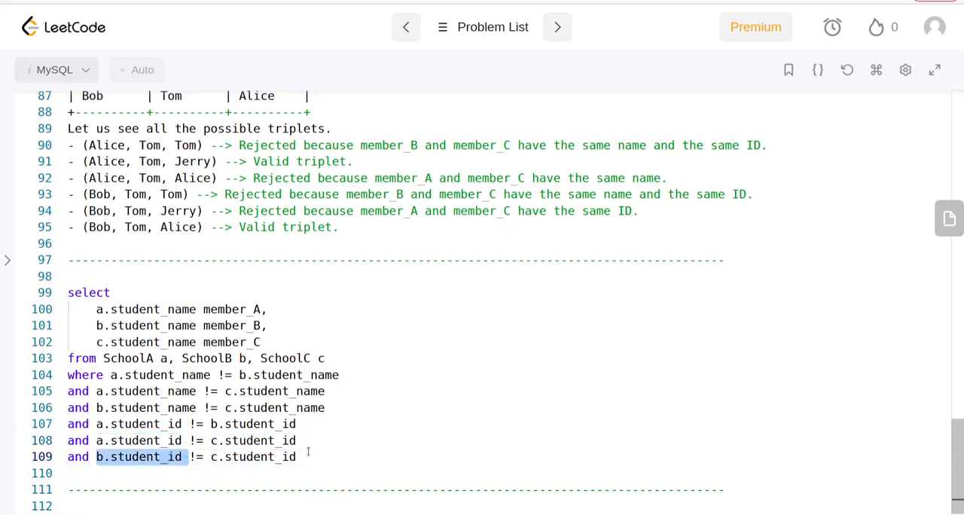
scroll(up, 3)
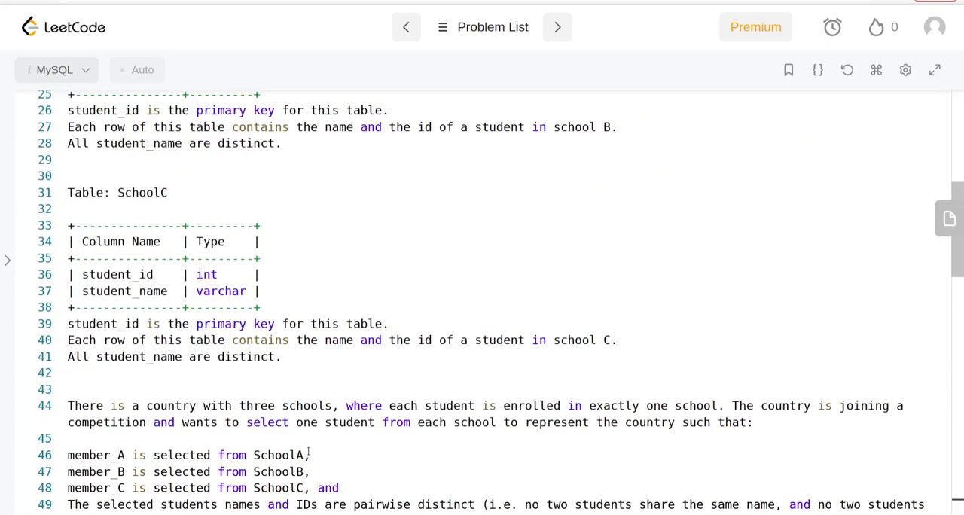